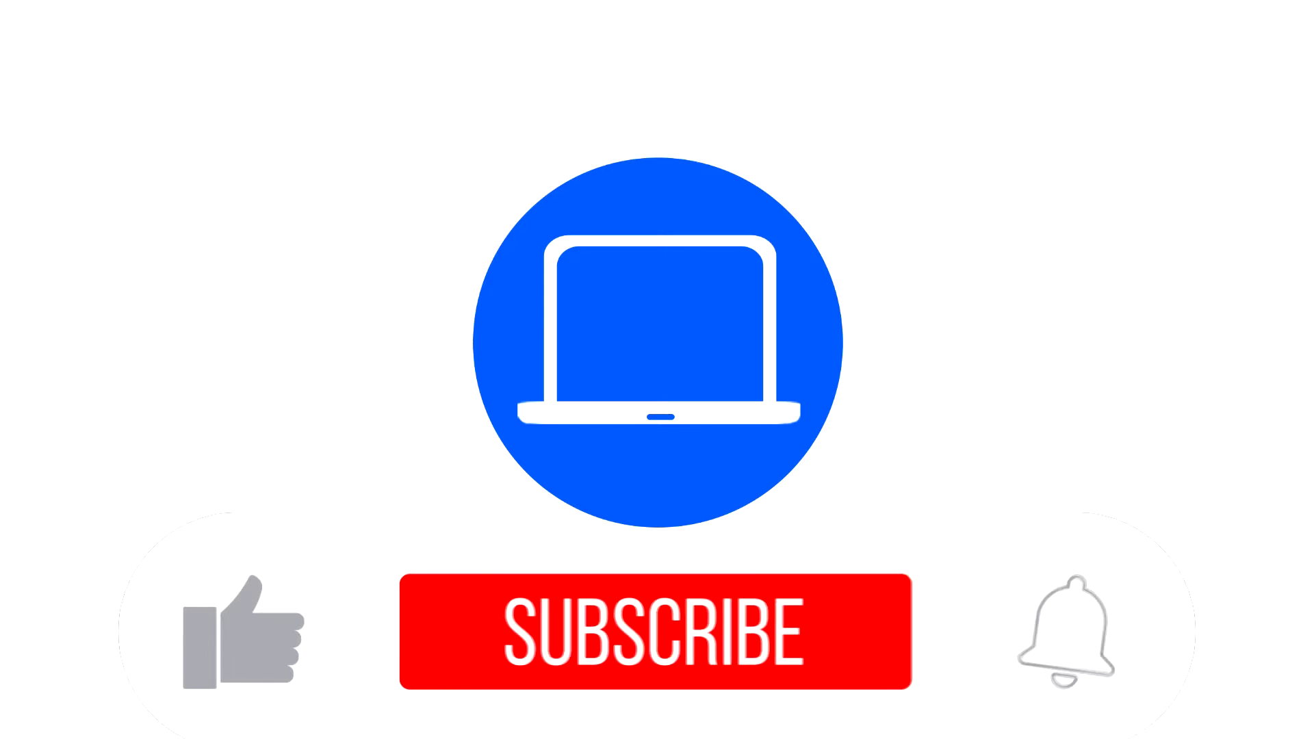
Watch the intro until Subscribe becomes Subscribed and the like and bell icons activate
click(657, 632)
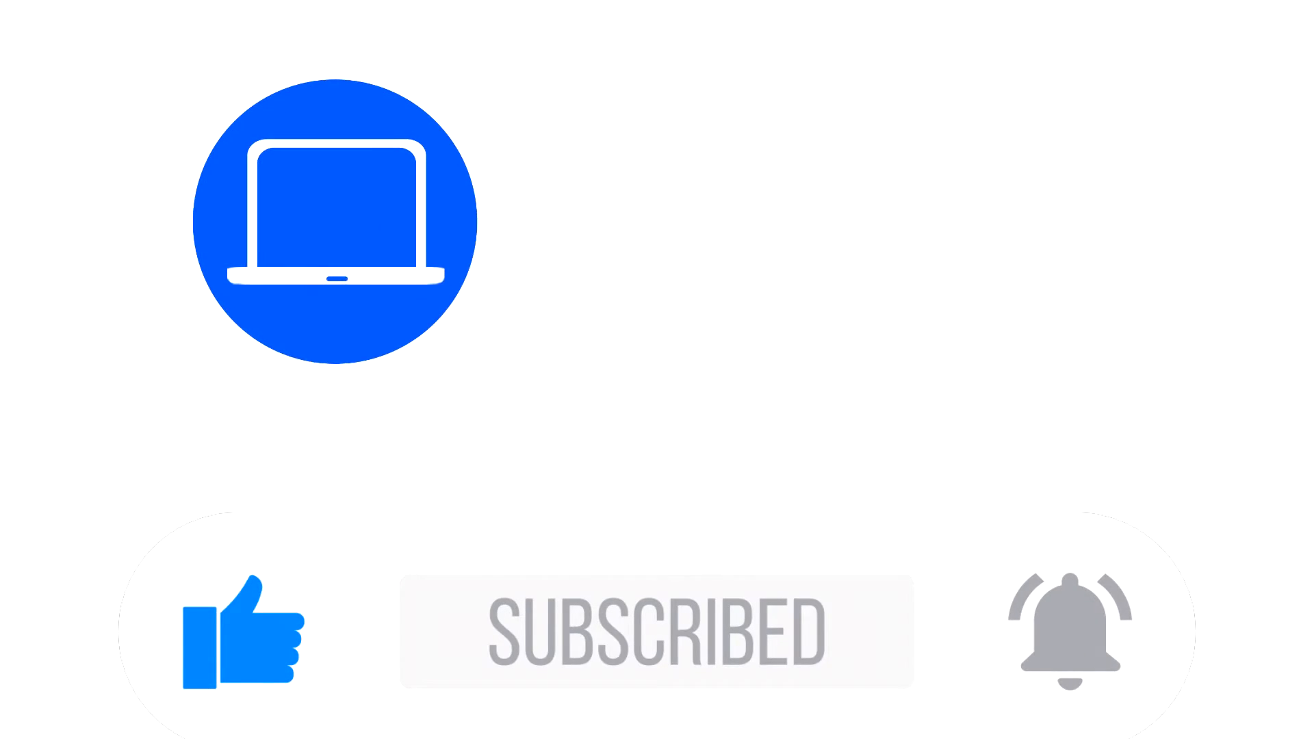